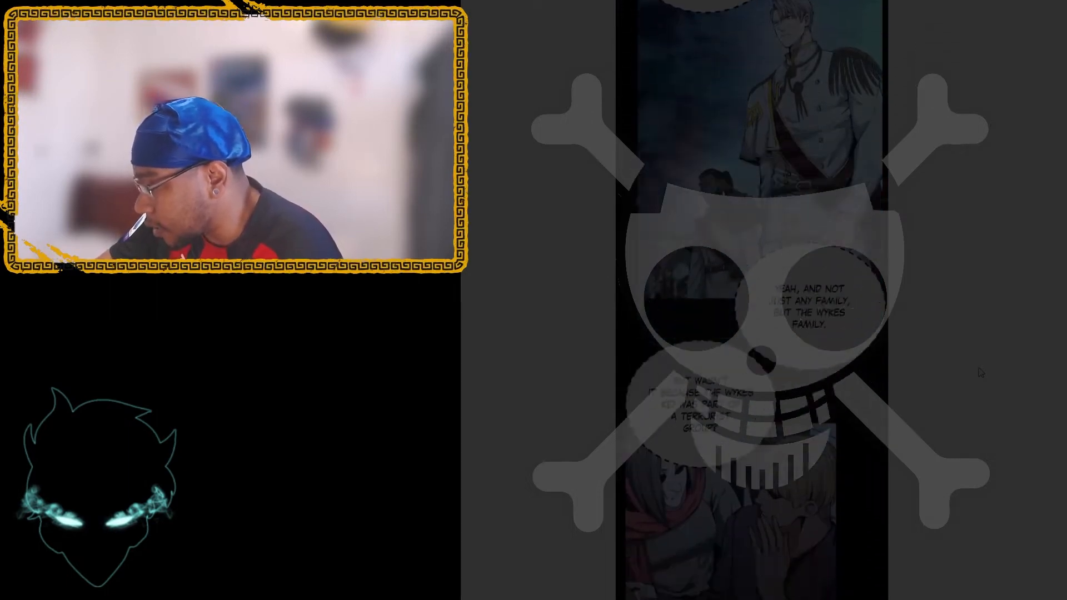
scroll("down", 3)
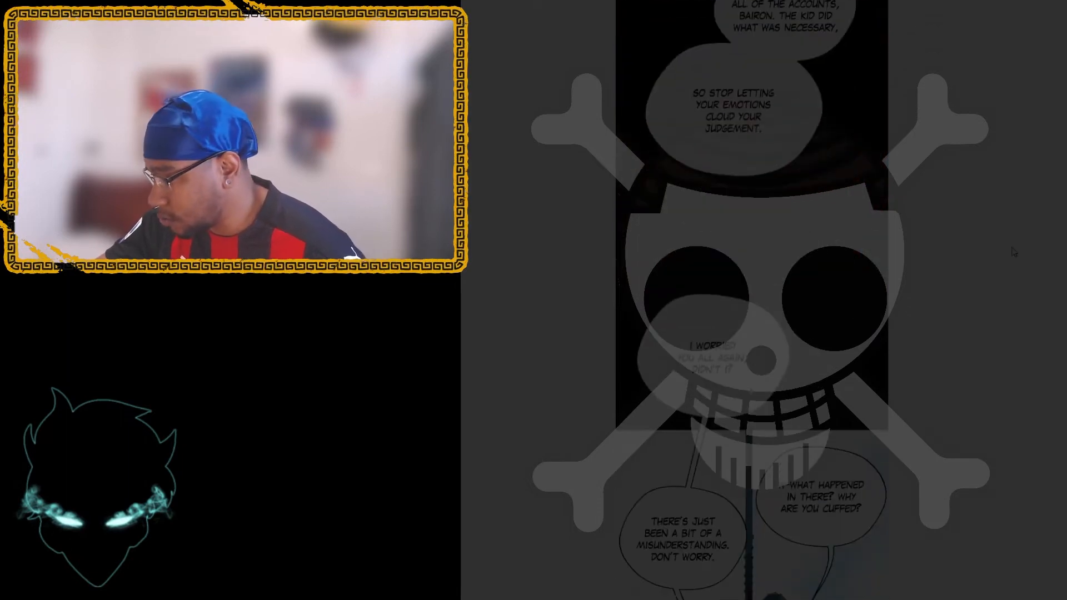
scroll("down", 3)
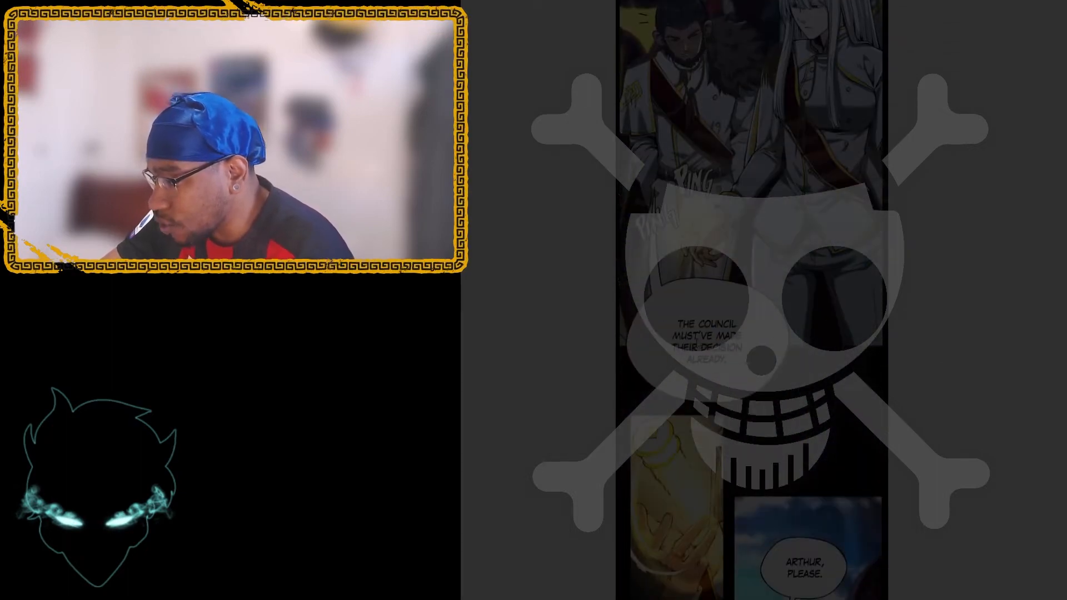
scroll("down", 3)
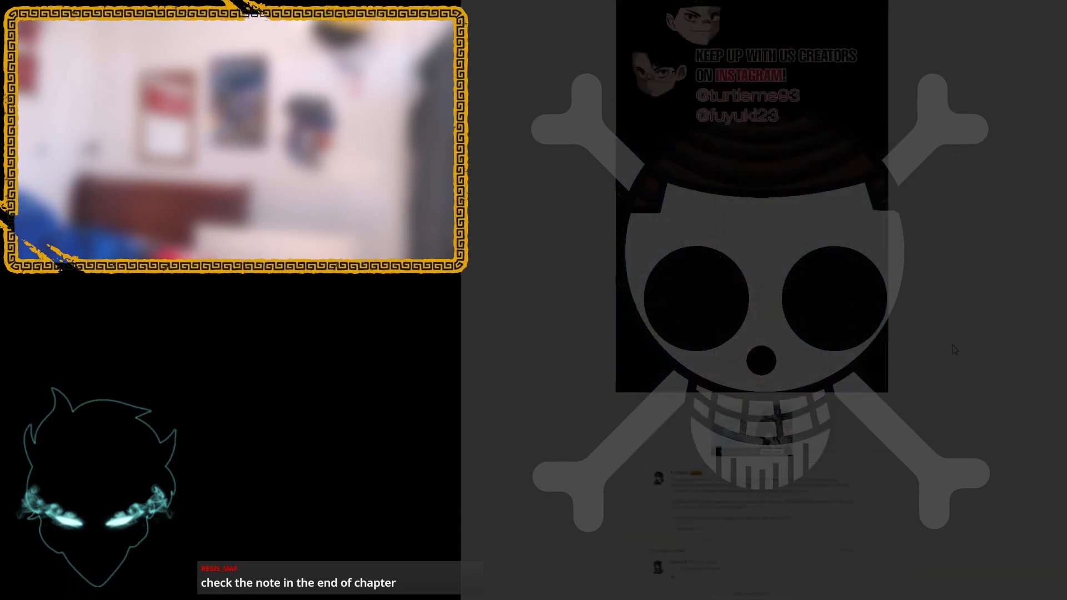
scroll("down", 3)
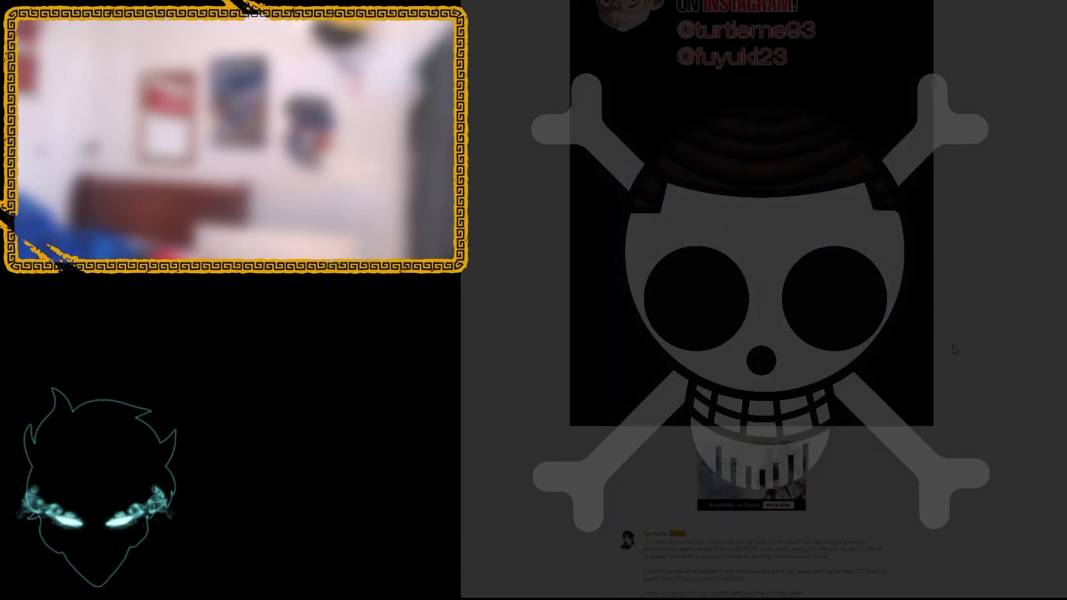
scroll("down", 3)
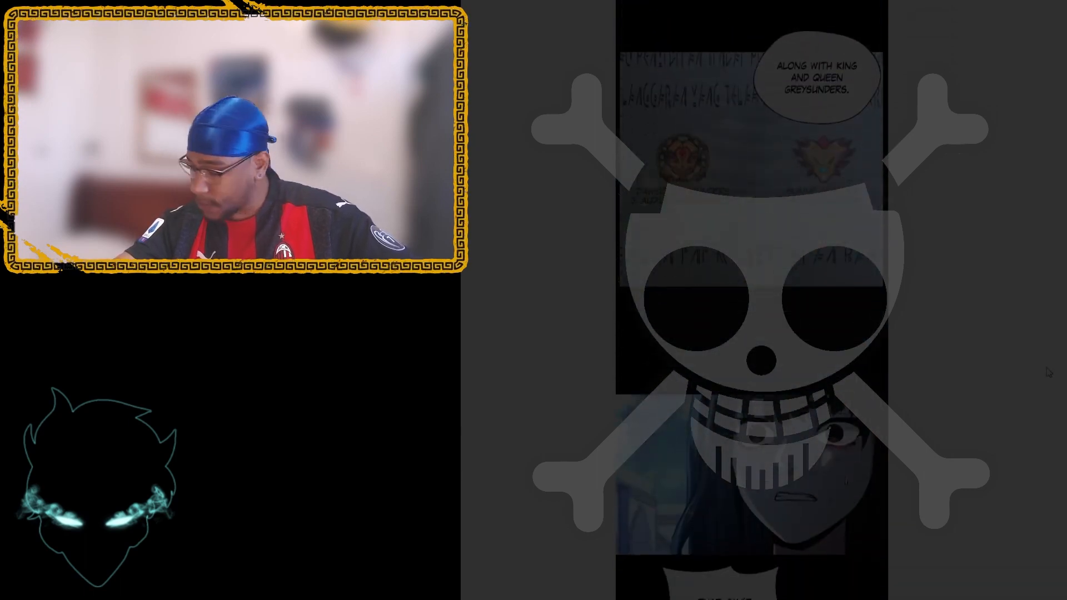
scroll("down", 3)
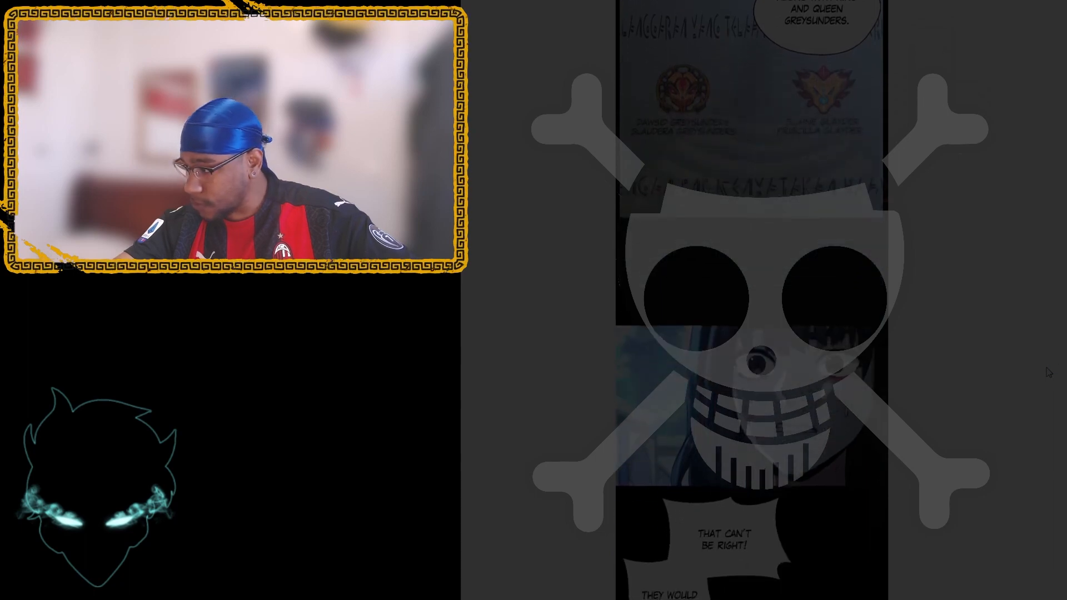